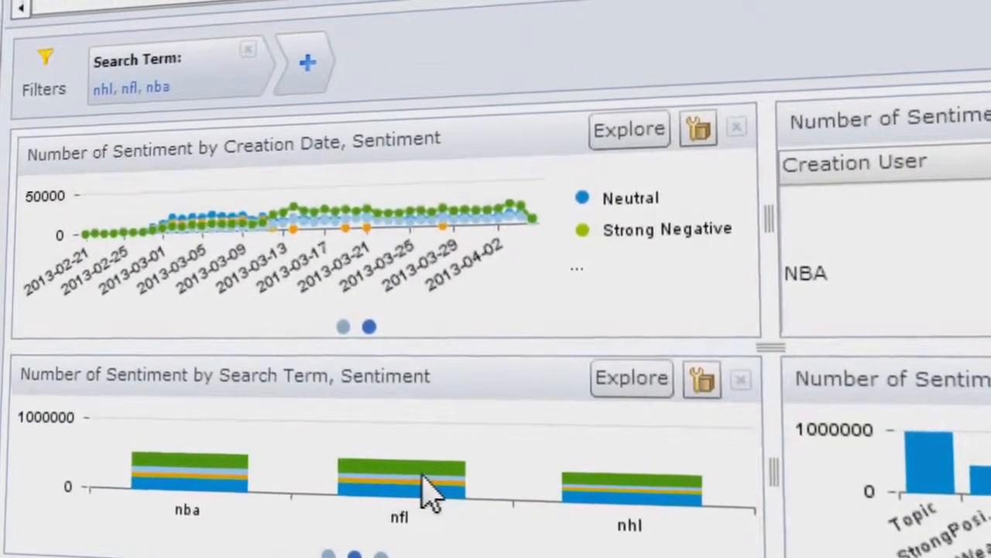
# Switch the Sentiment Intelligence space from Sentiment Detail to the Campaign view
pyautogui.click(412, 43)
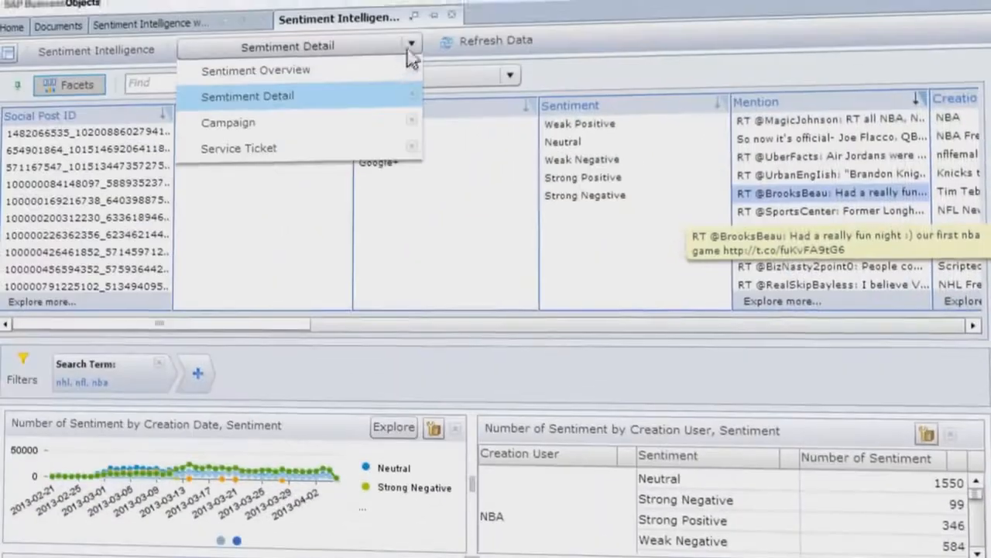
pyautogui.click(228, 122)
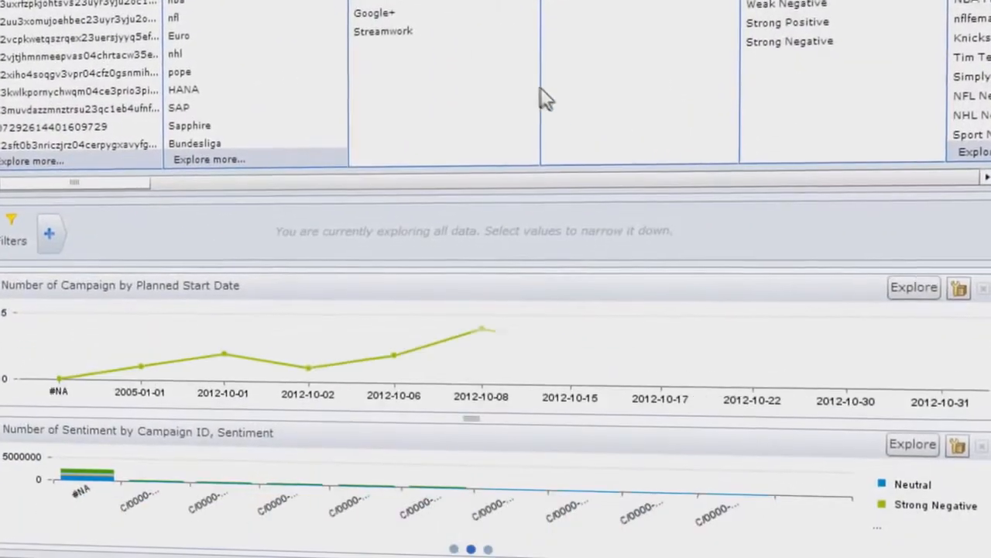